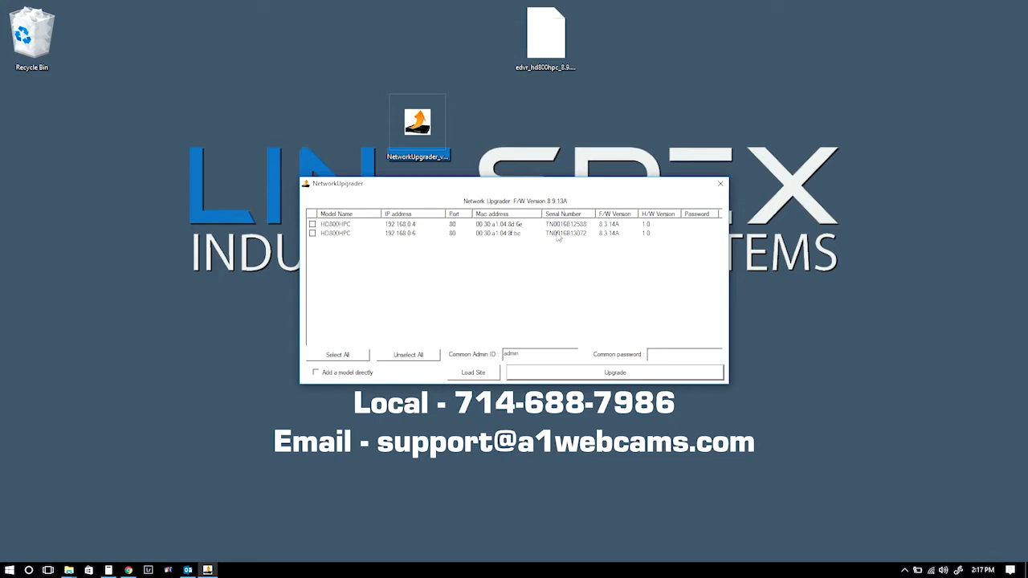
{"action": "mouse_move", "coordinate": [328, 249]}
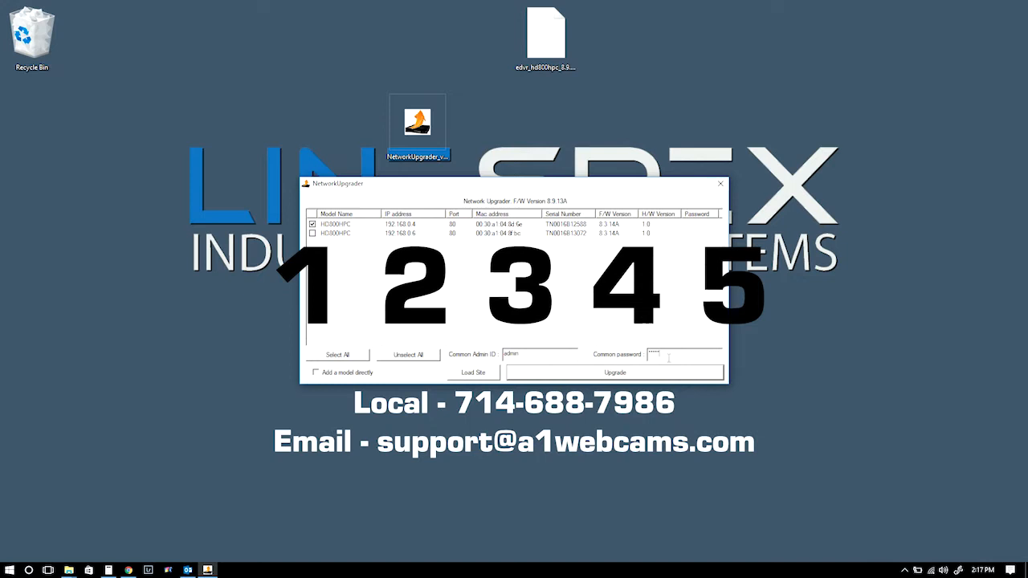
Start the firmware upgrade for the checked HD800HPC recorder at 192.168.0.4
{"action": "left_click", "coordinate": [615, 372]}
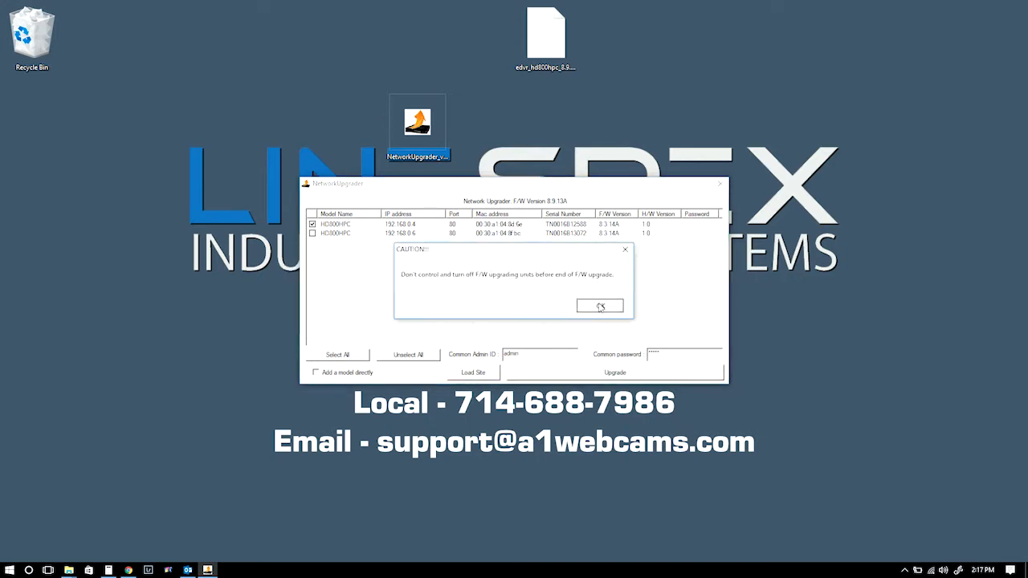
Acknowledge the caution, then dismiss the upgrade status once it reports a successful reboot
{"action": "left_click", "coordinate": [599, 305]}
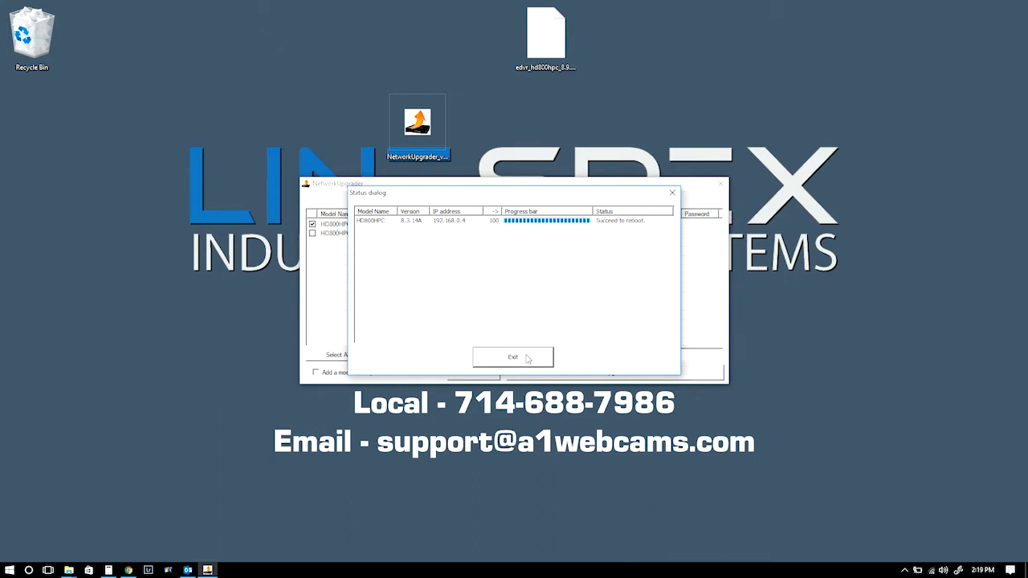
{"action": "left_click", "coordinate": [513, 356]}
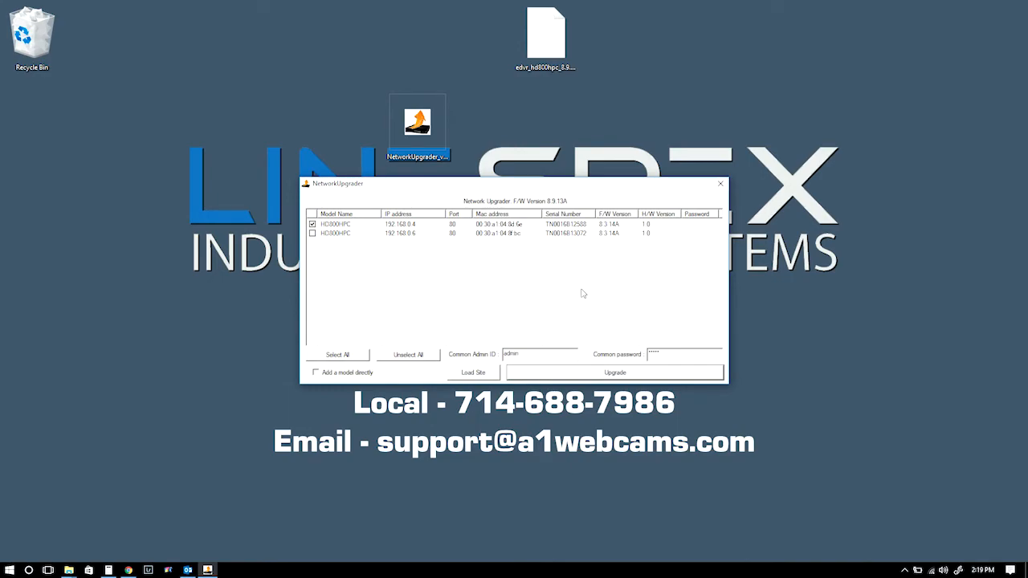
{"action": "left_click", "coordinate": [615, 371]}
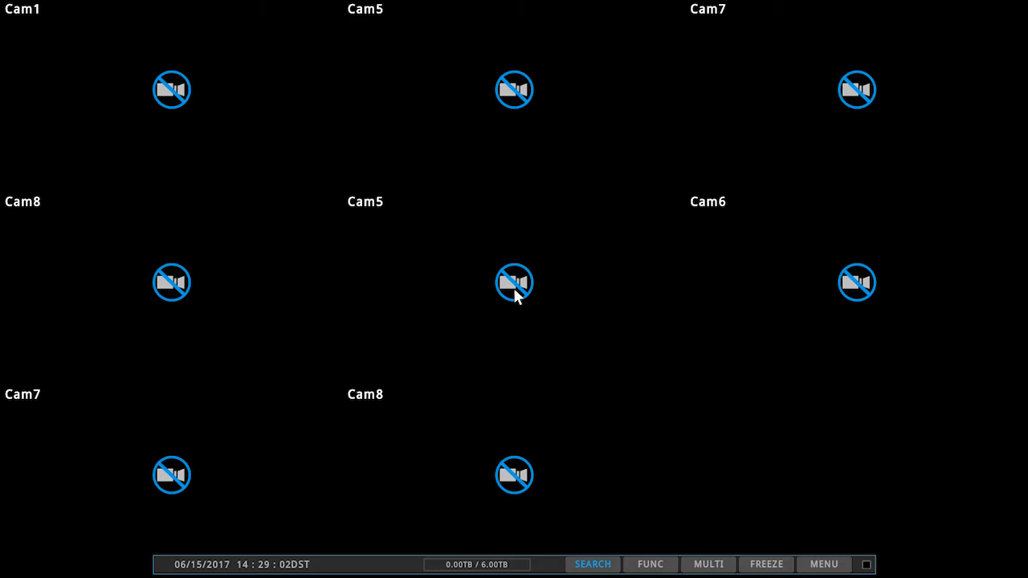
{"action": "mouse_move", "coordinate": [790, 557]}
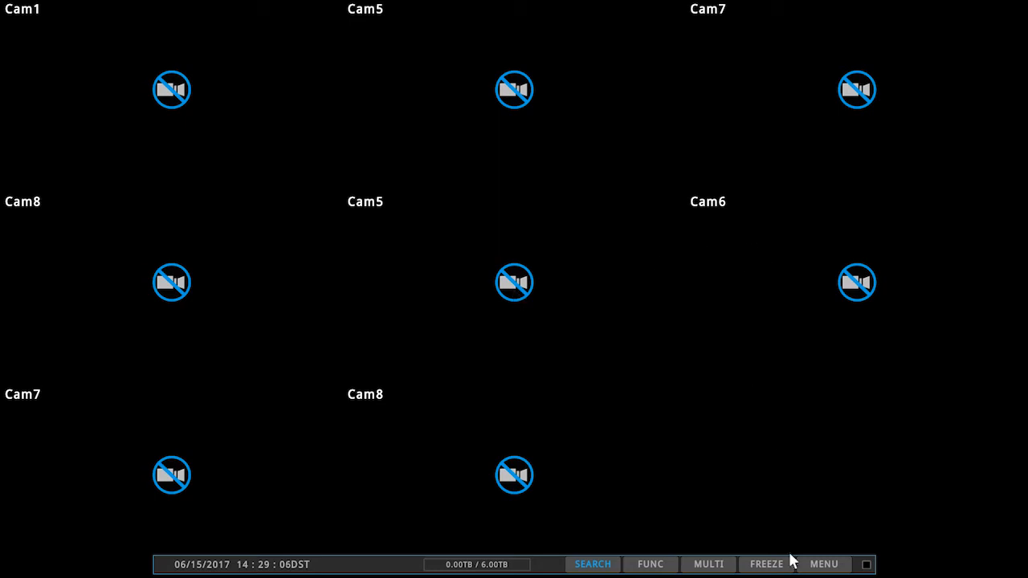
Run Factory Reset from the MENU's Utility tab and confirm with Yes
{"action": "left_click", "coordinate": [824, 564]}
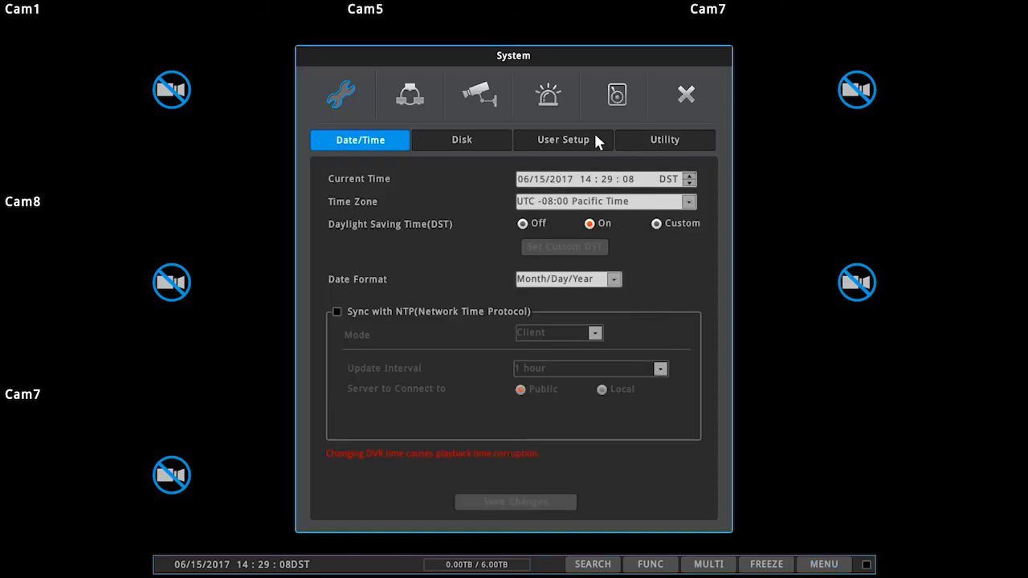
{"action": "left_click", "coordinate": [664, 139]}
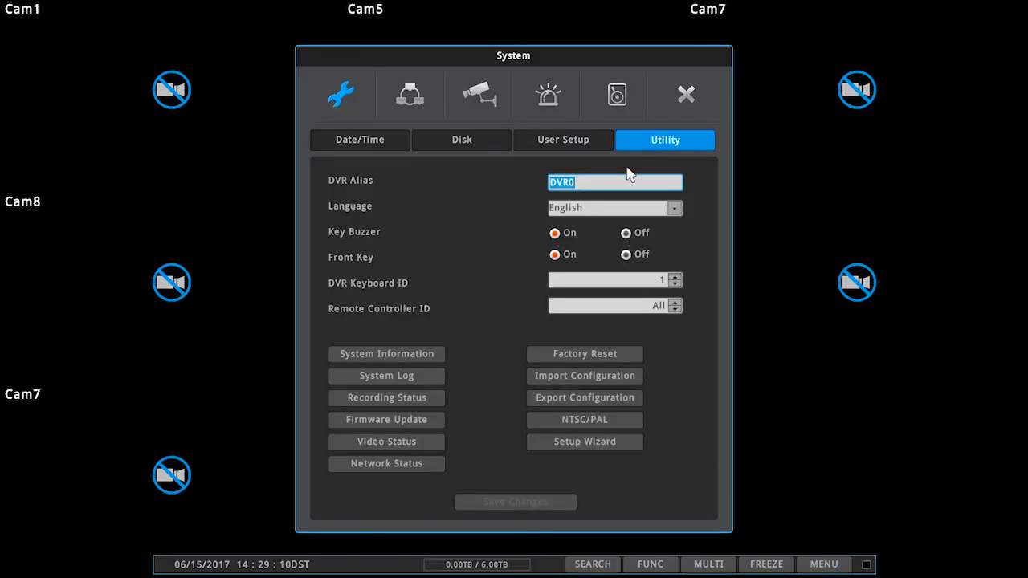
{"action": "left_click", "coordinate": [584, 354]}
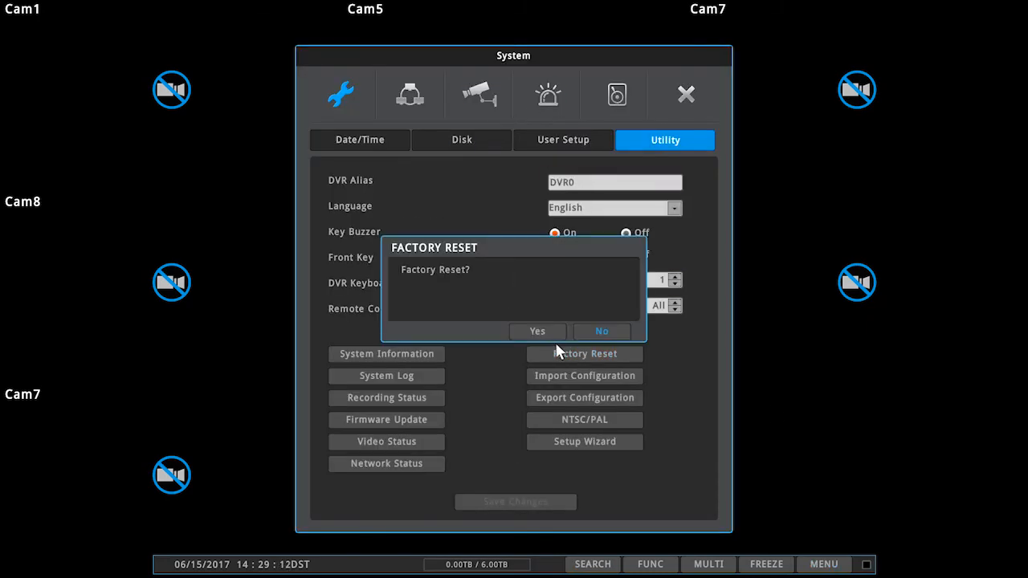
{"action": "left_click", "coordinate": [536, 331]}
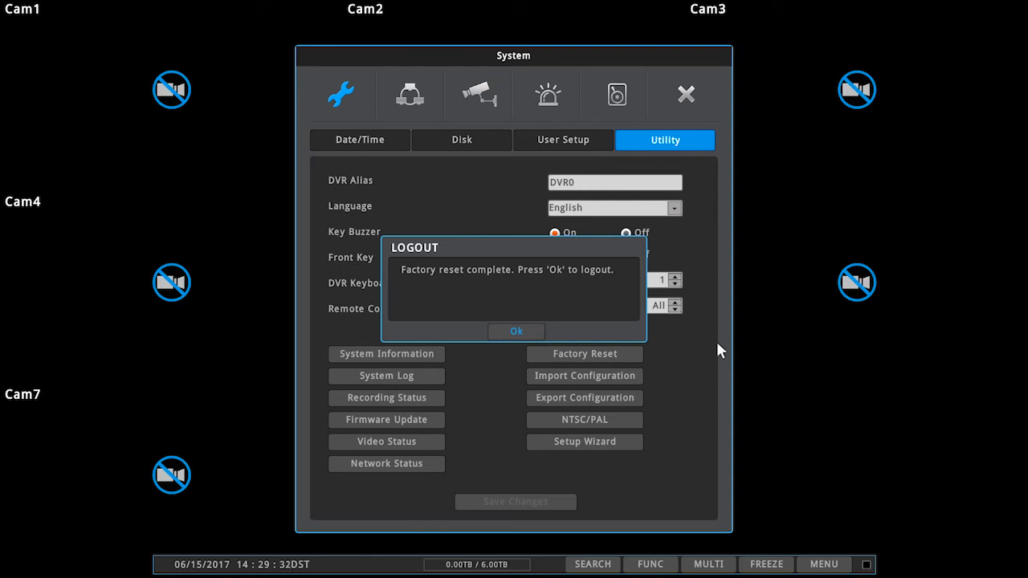
Log out after the reset and attempt a login, which is rejected
{"action": "left_click", "coordinate": [515, 330]}
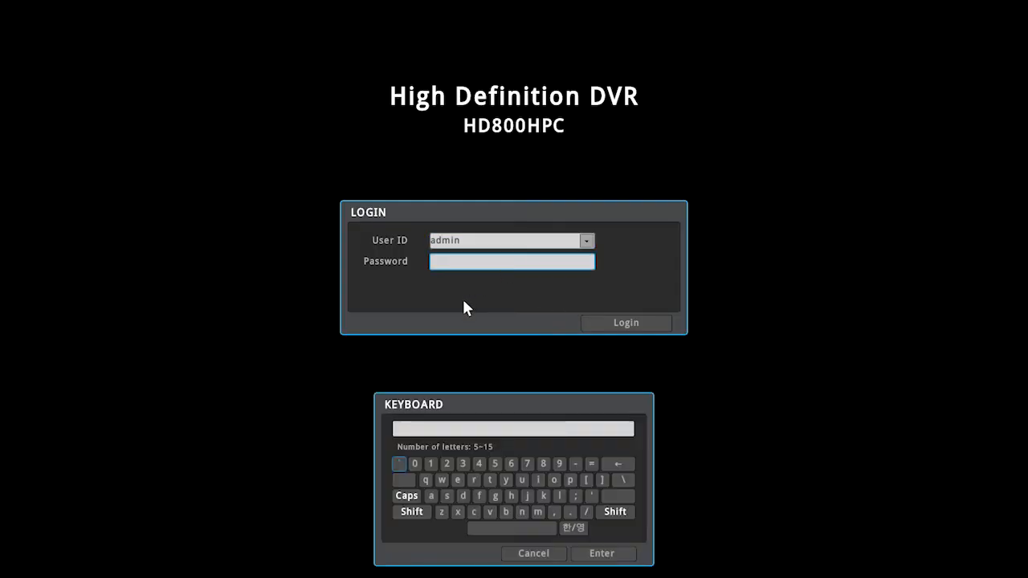
{"action": "left_click", "coordinate": [443, 464]}
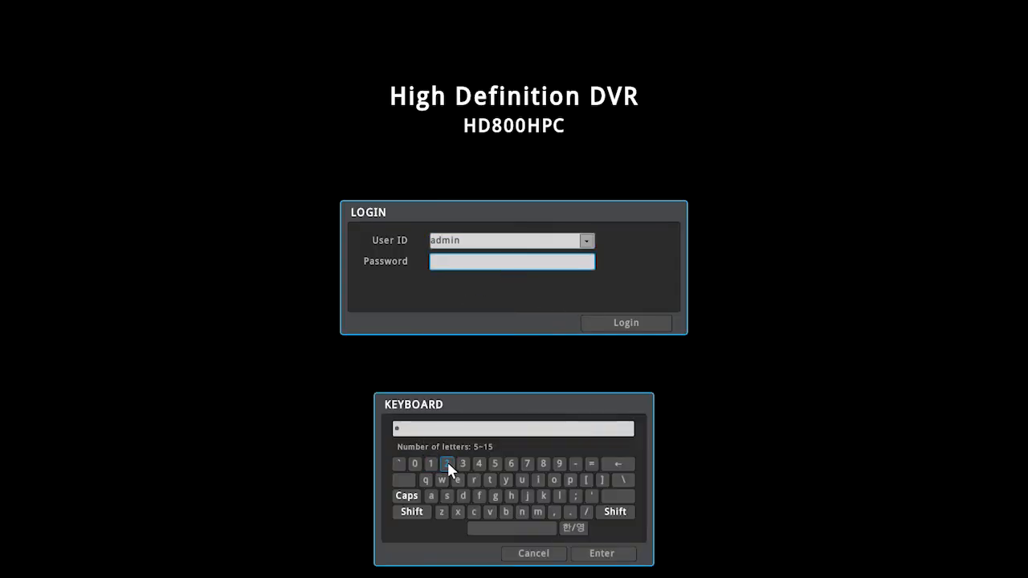
{"action": "left_click", "coordinate": [478, 464]}
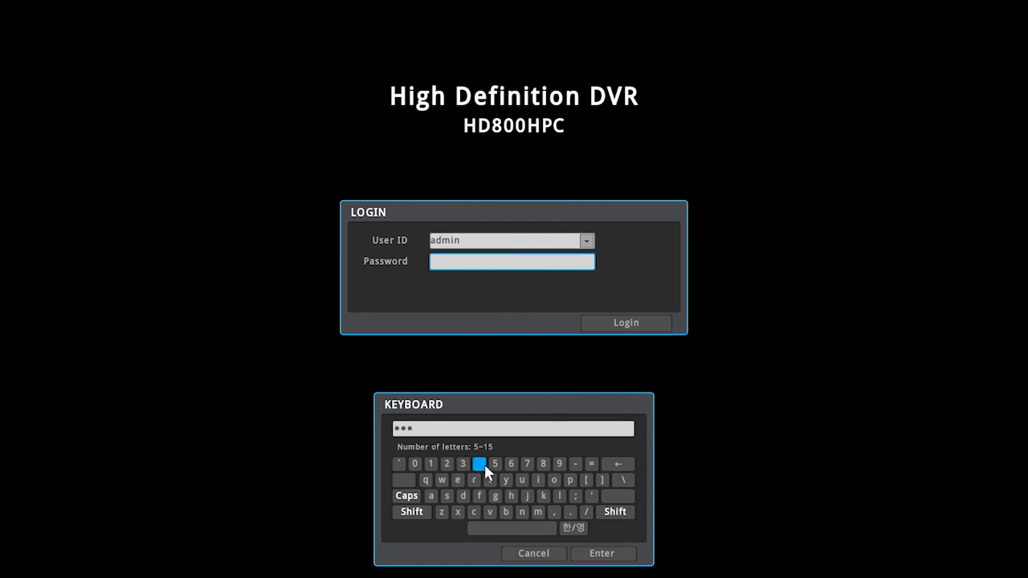
{"action": "left_click", "coordinate": [602, 553]}
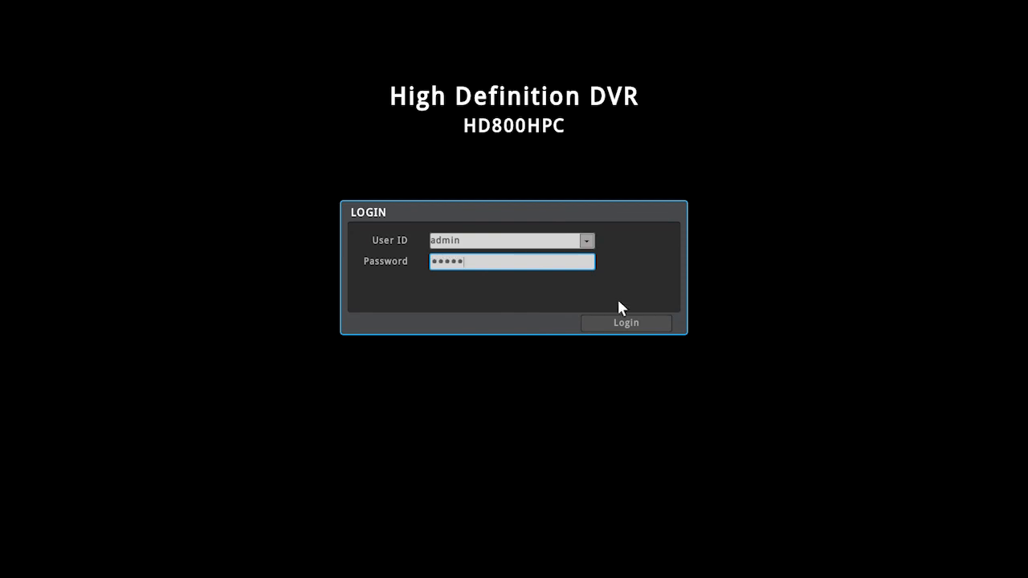
{"action": "left_click", "coordinate": [625, 322]}
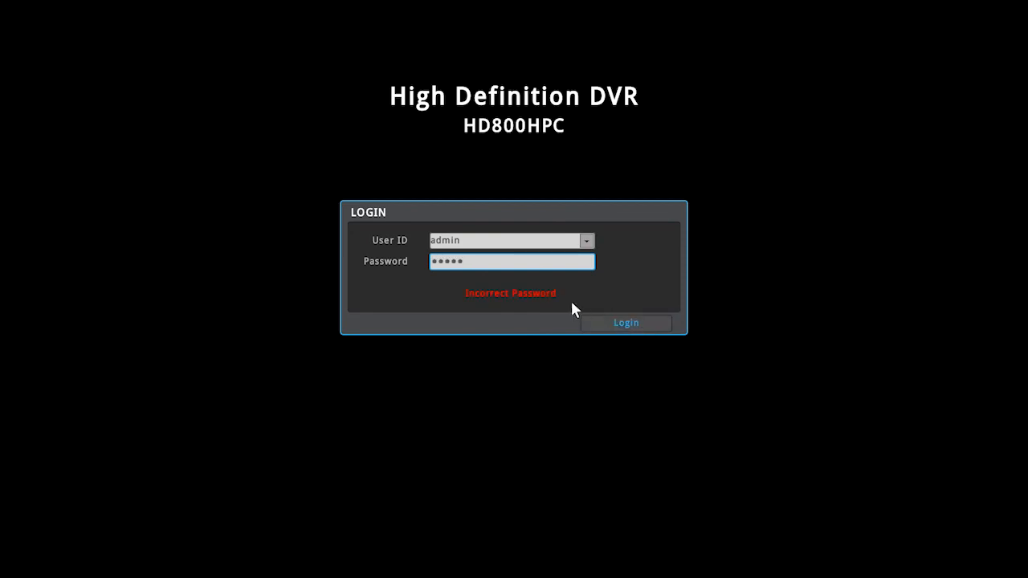
Retype the admin password and log in to the eight-camera live view
{"action": "left_click", "coordinate": [511, 261]}
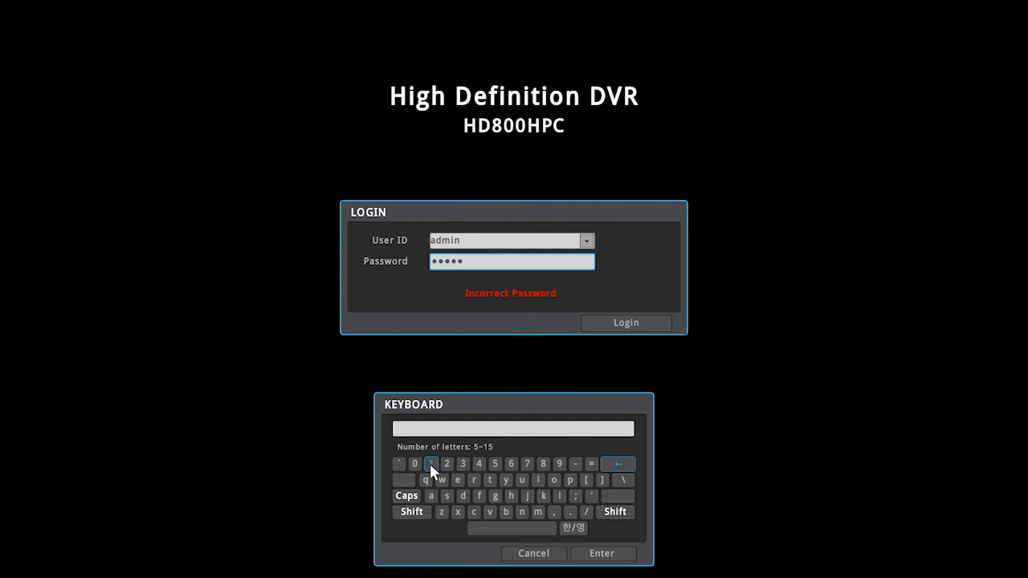
{"action": "left_click", "coordinate": [429, 464]}
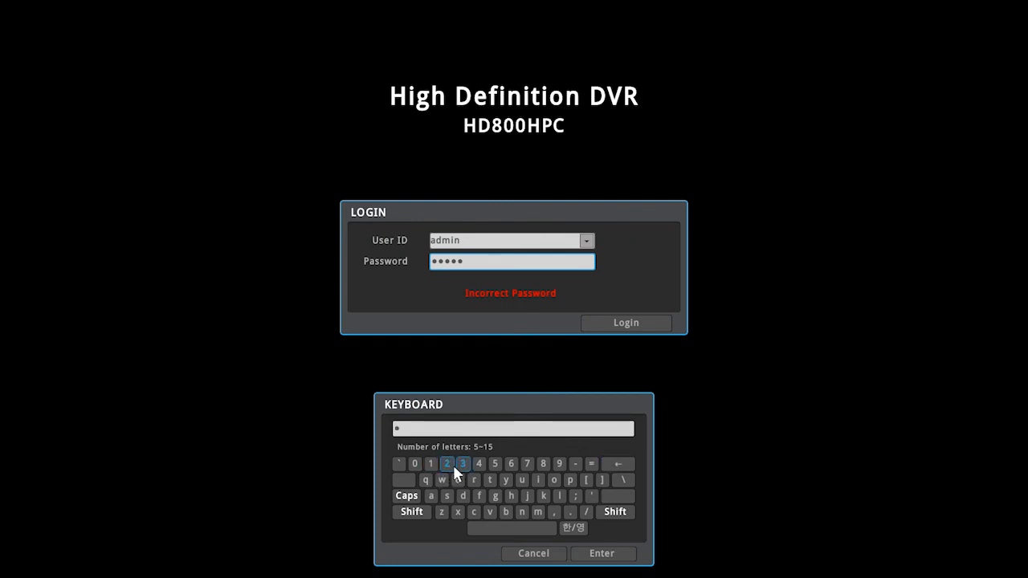
{"action": "left_click", "coordinate": [457, 464]}
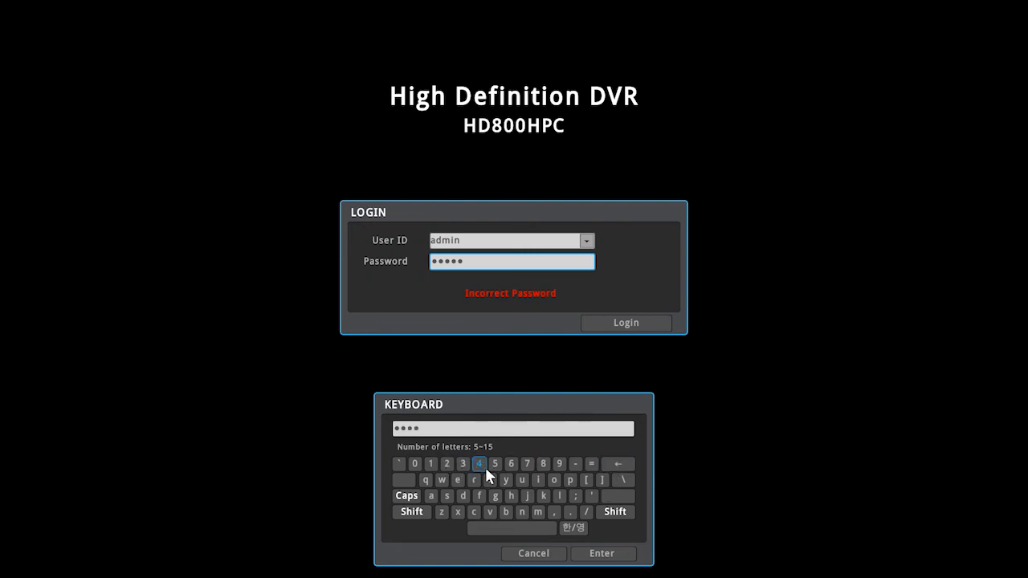
{"action": "left_click", "coordinate": [496, 464]}
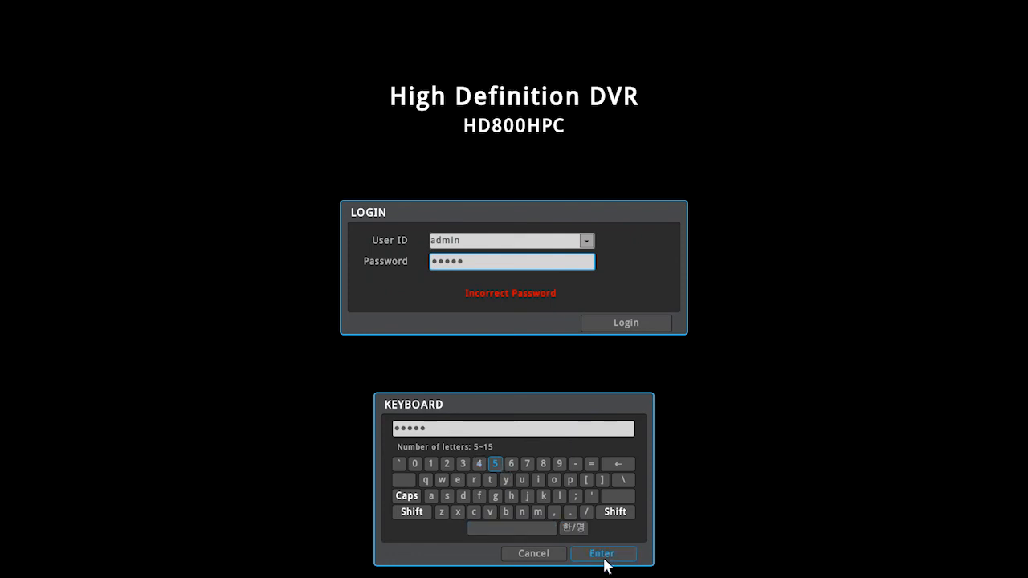
{"action": "left_click", "coordinate": [603, 553]}
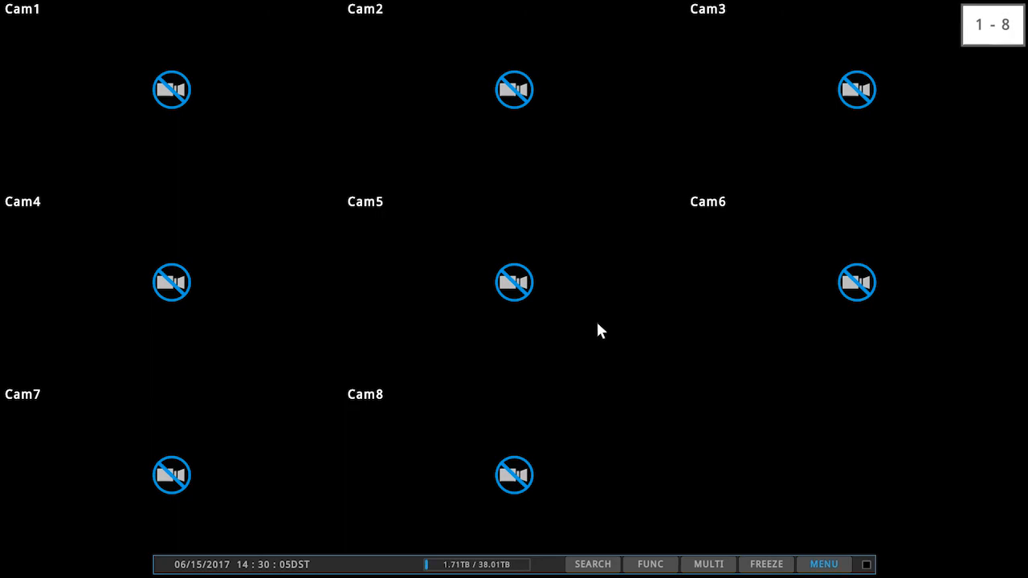